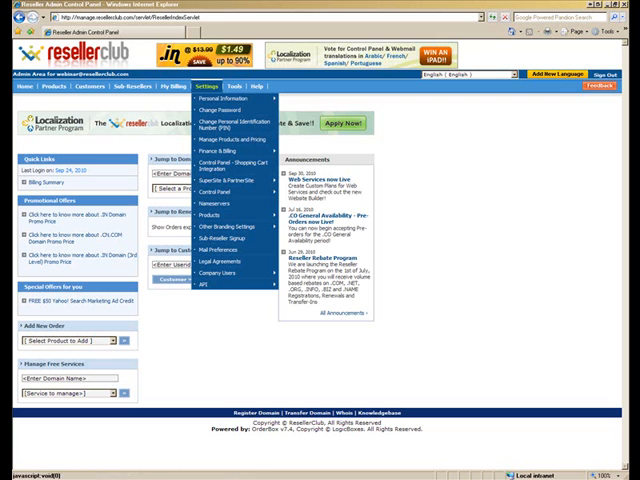
mouse_move(227, 100)
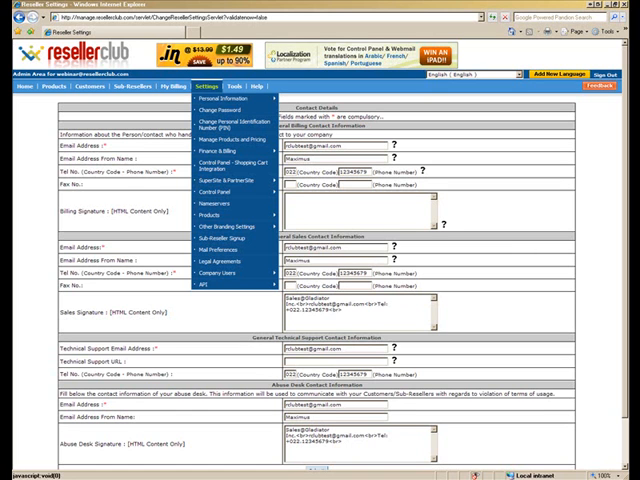
mouse_move(210, 226)
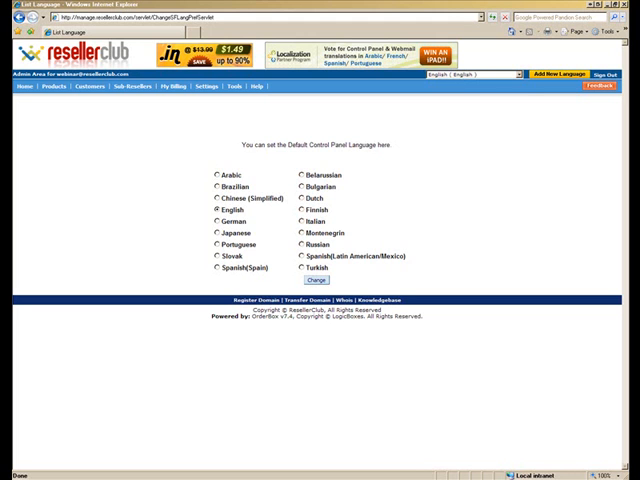
Step: Confirm English as the default language, then bring up the account settings list for Finance & Billing
click(206, 86)
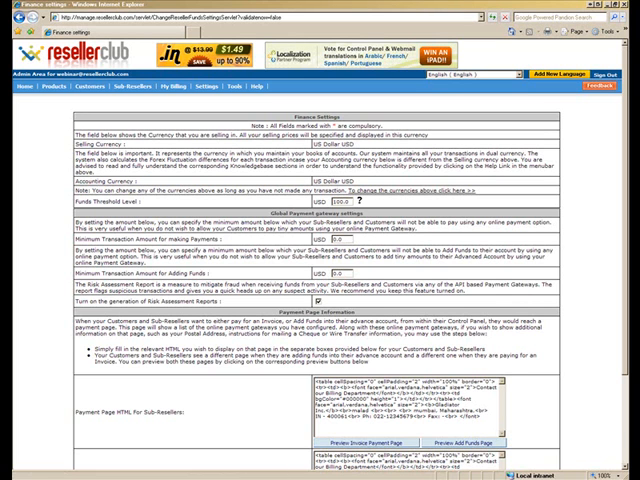
click(205, 112)
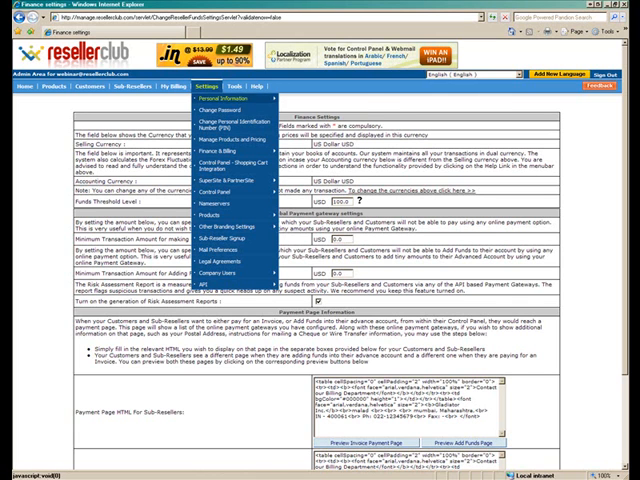
mouse_move(232, 137)
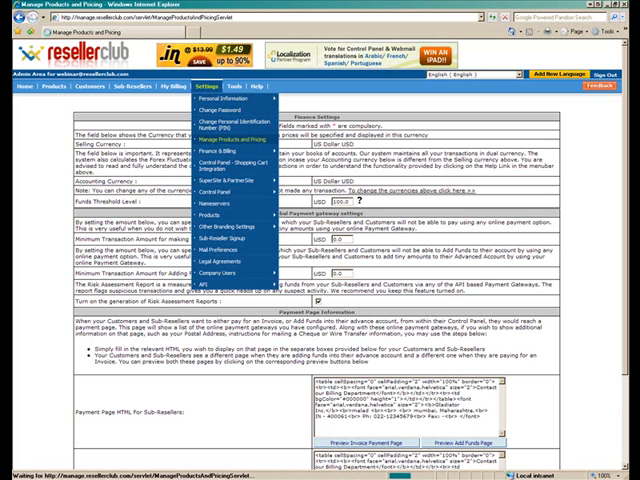
Step: Open Manage Products and Pricing and scroll to the Email, Windows and Linux hosting plans
click(227, 141)
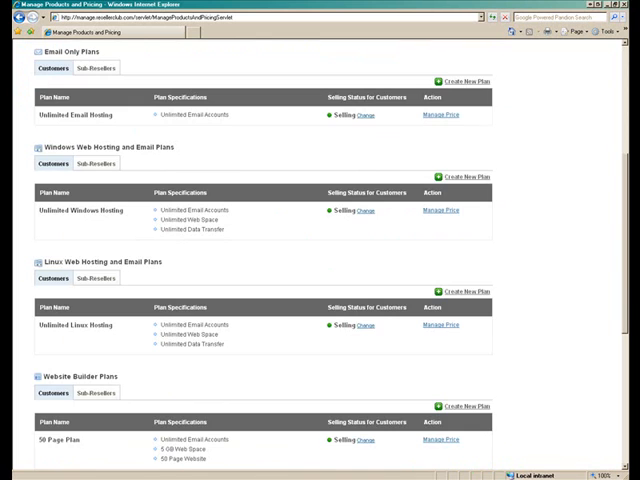
scroll(down, 3)
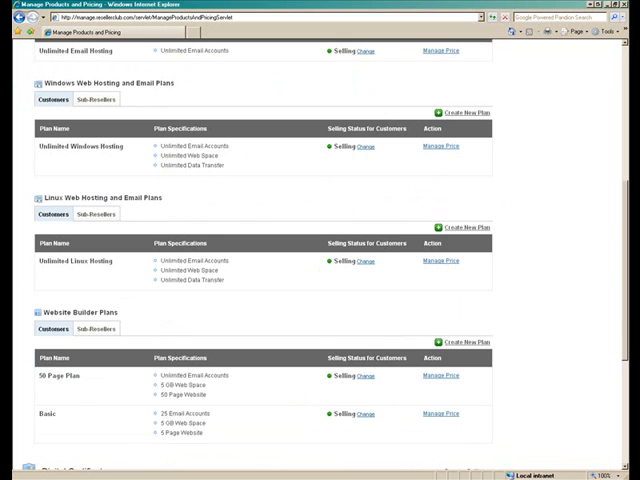
scroll(up, 3)
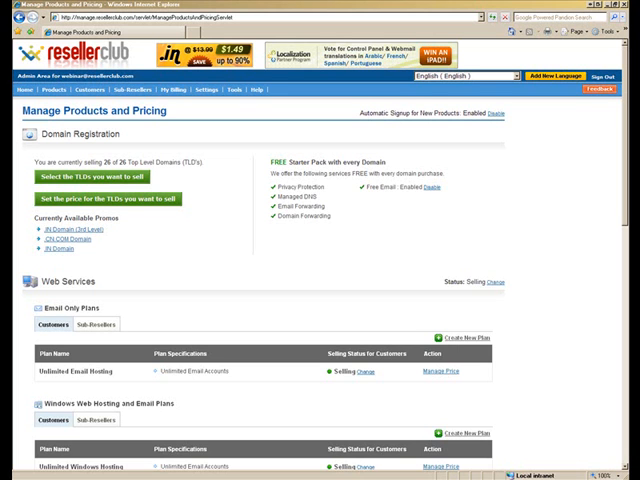
scroll(down, 3)
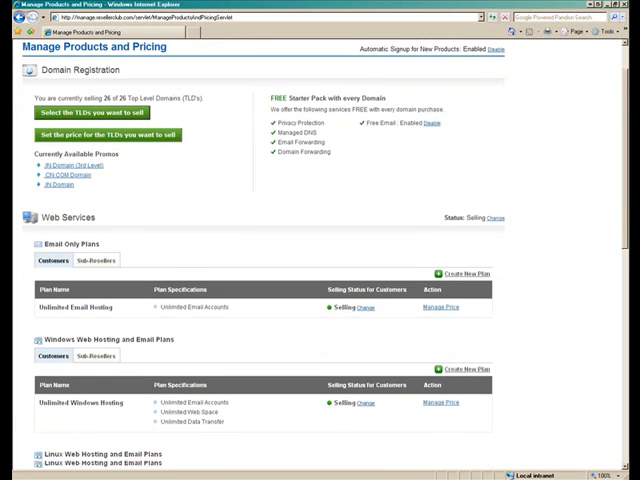
scroll(down, 3)
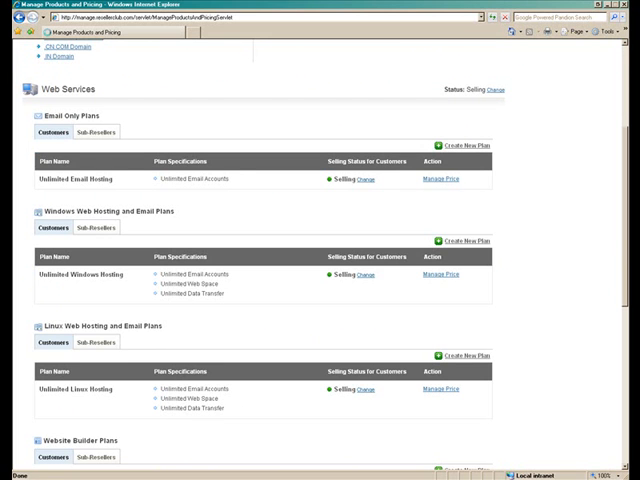
click(434, 275)
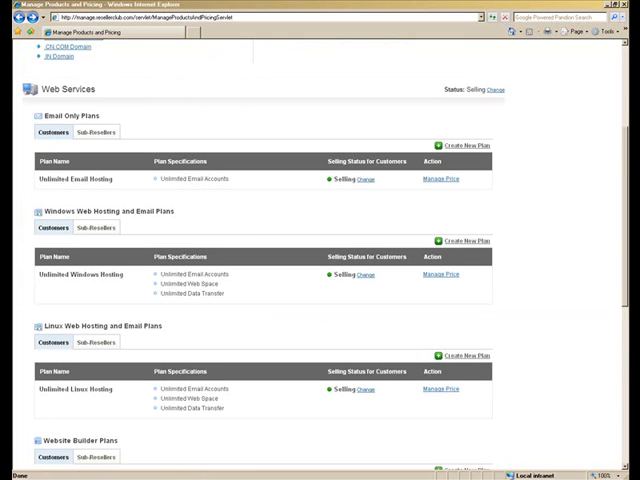
Step: Switch the Windows Web Hosting and Email Plans pricing to the Sub-Resellers tab
scroll(up, 3)
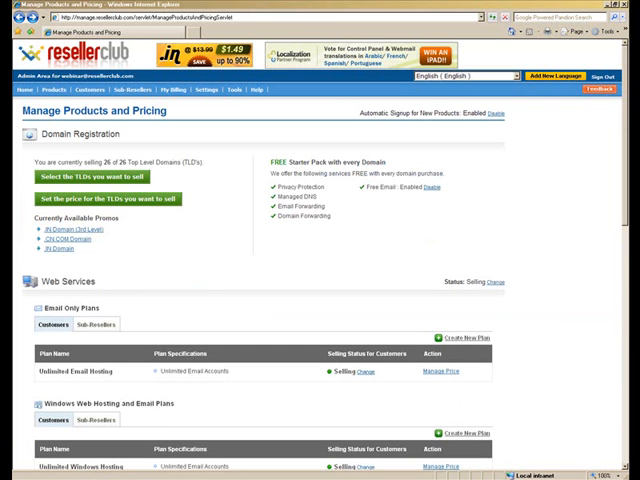
click(94, 323)
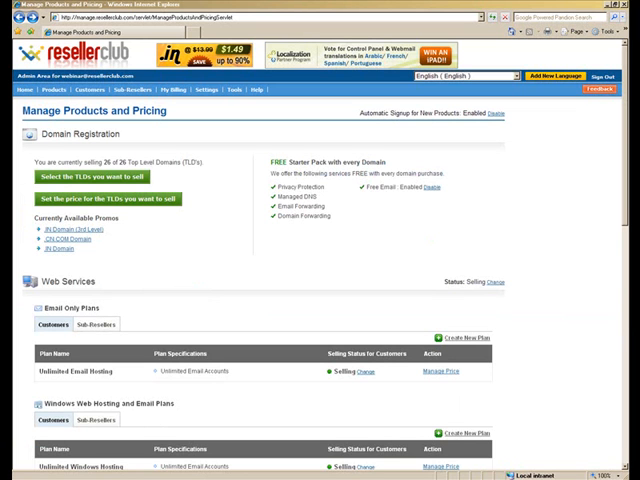
scroll(down, 3)
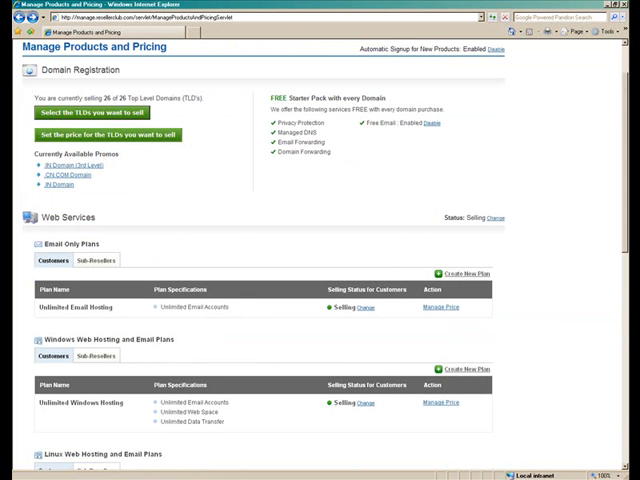
click(96, 355)
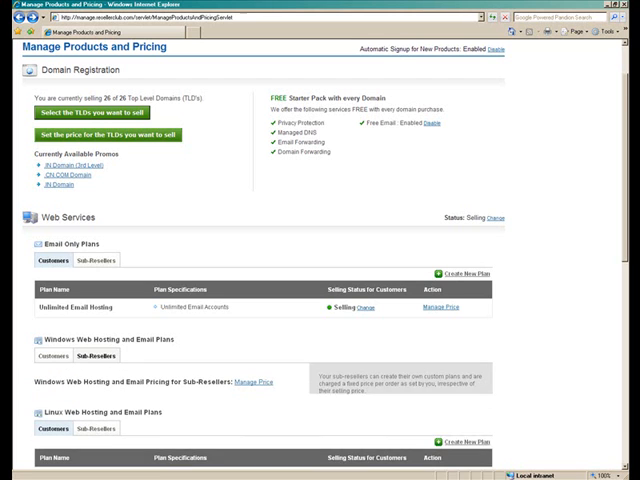